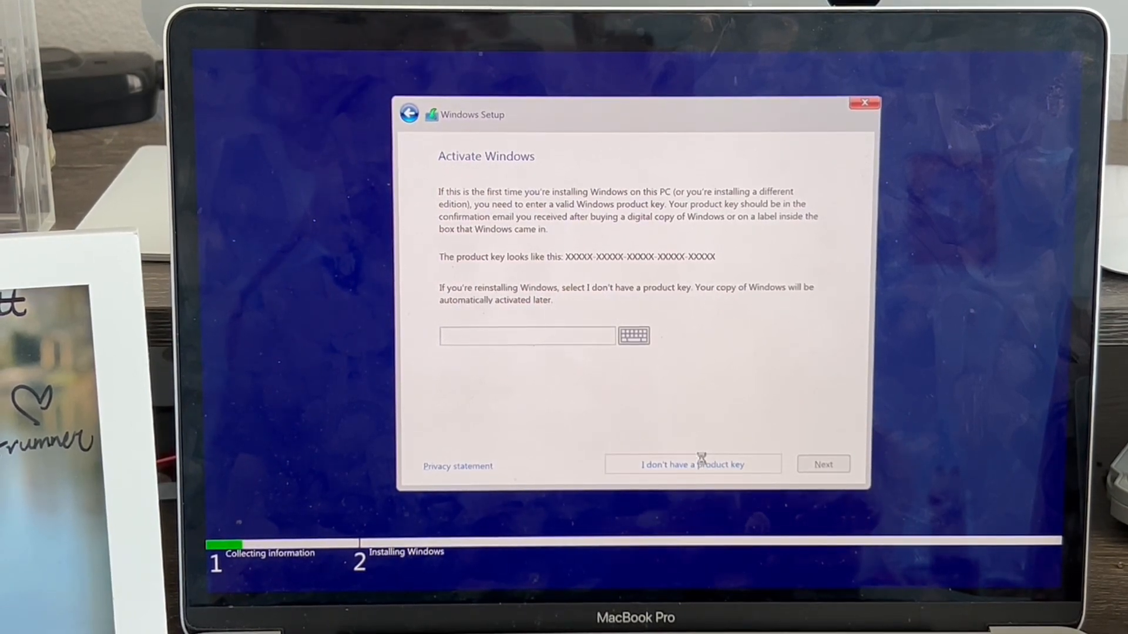
Step: Install Windows 10 Home without a product key and accept the license terms
click(692, 464)
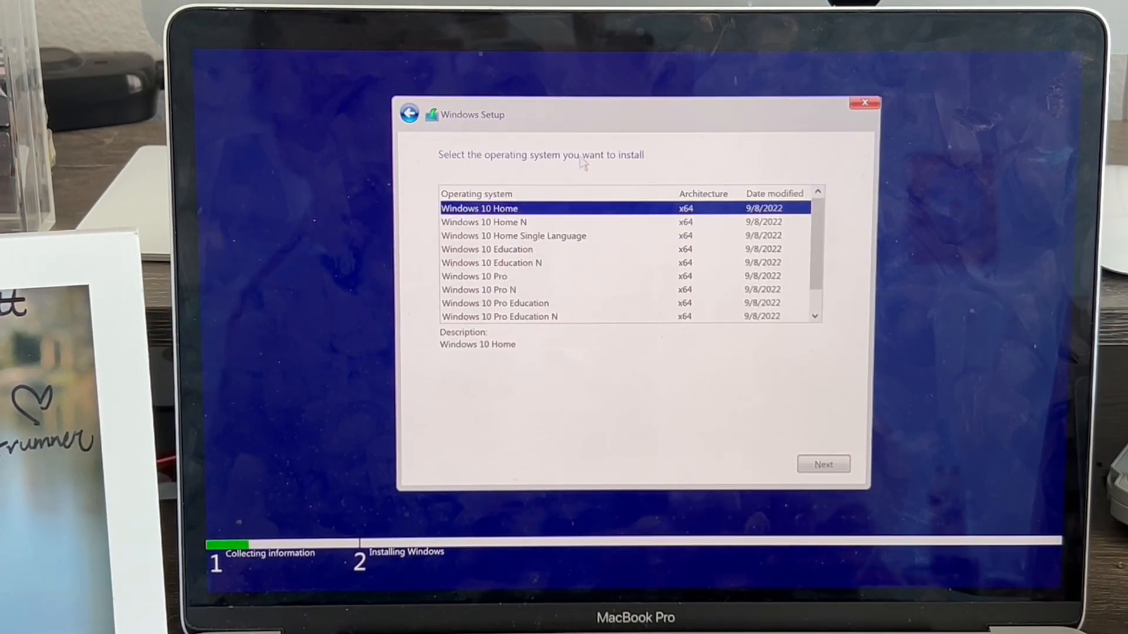
mouse_move(580, 280)
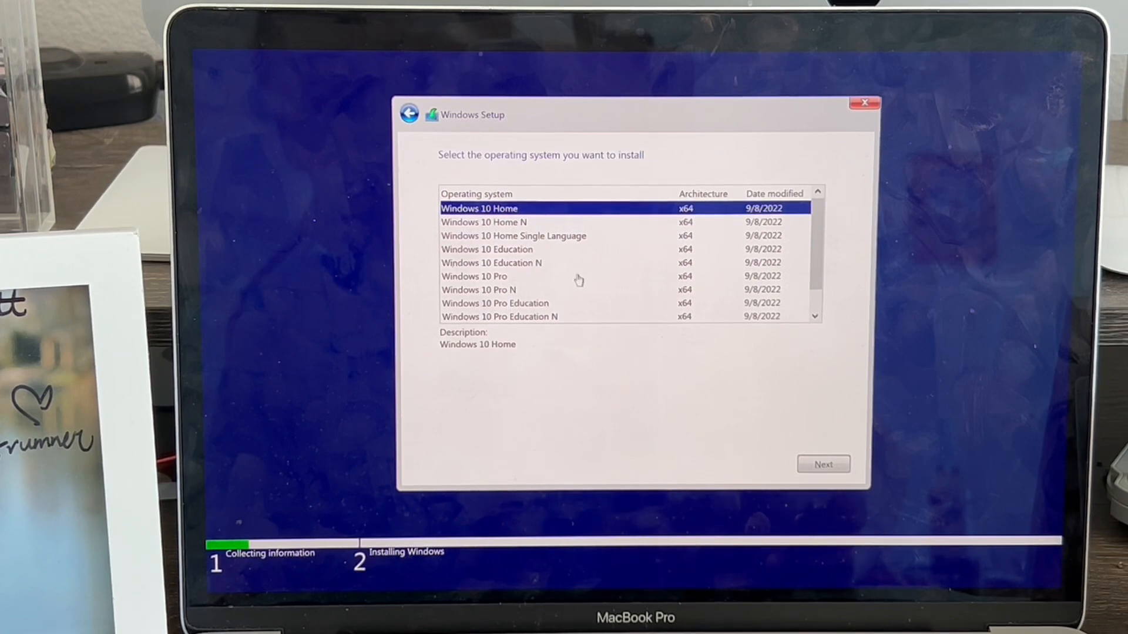
mouse_move(629, 221)
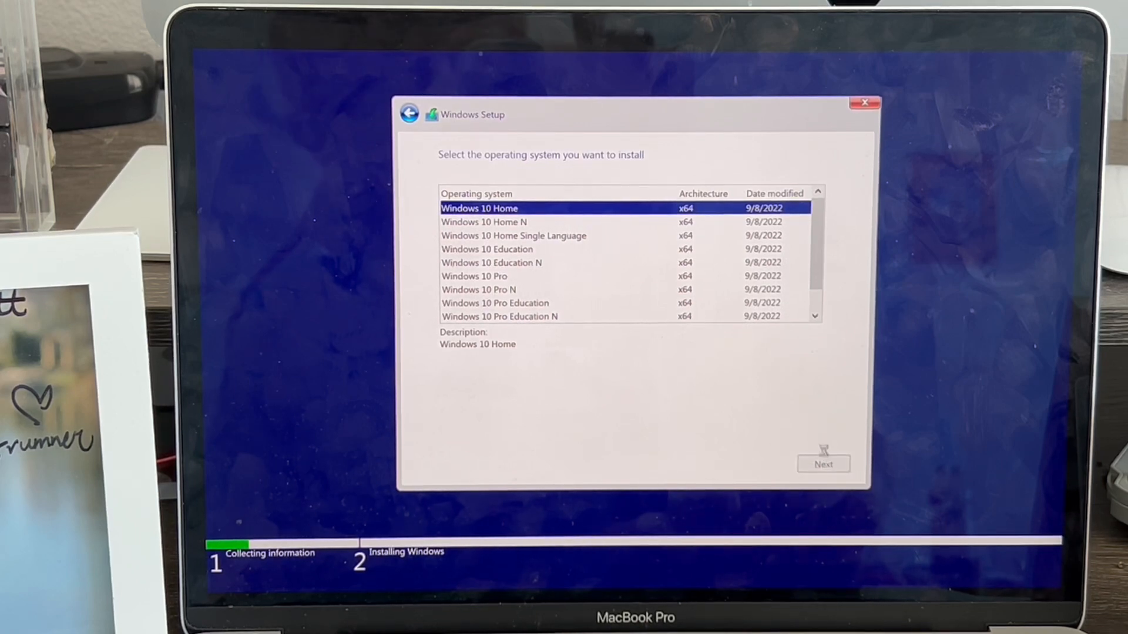
click(823, 464)
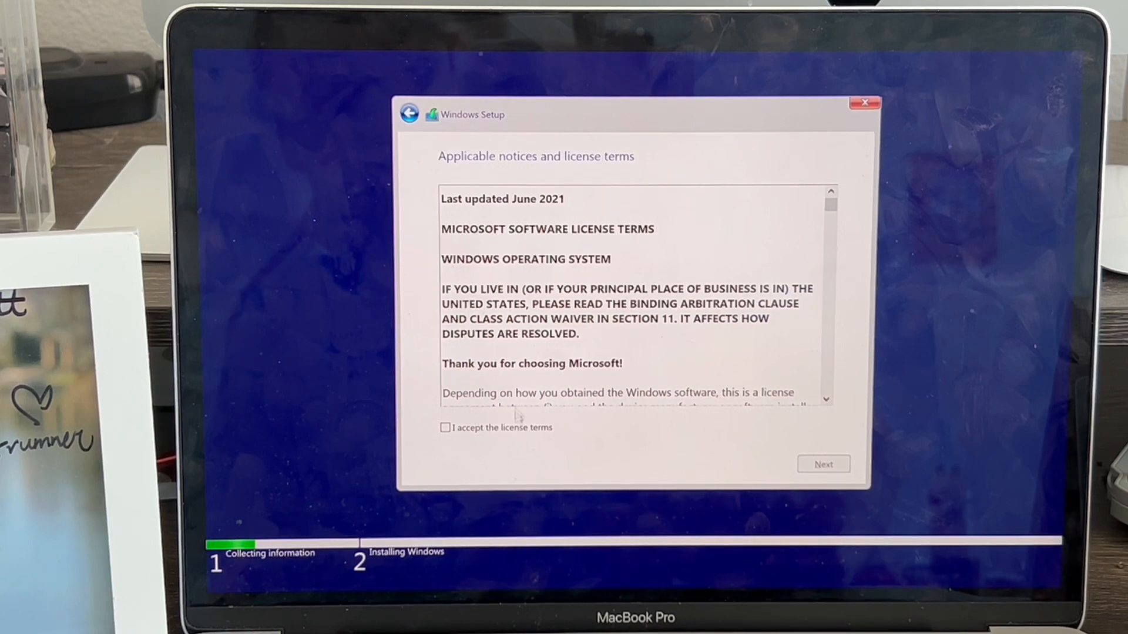
click(446, 427)
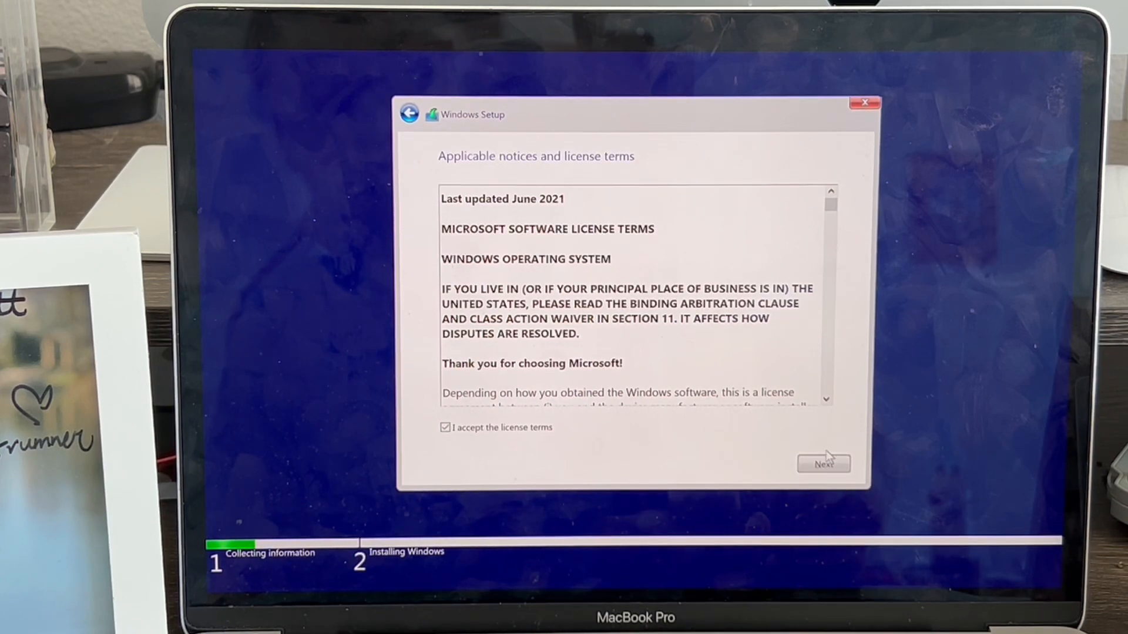
click(822, 464)
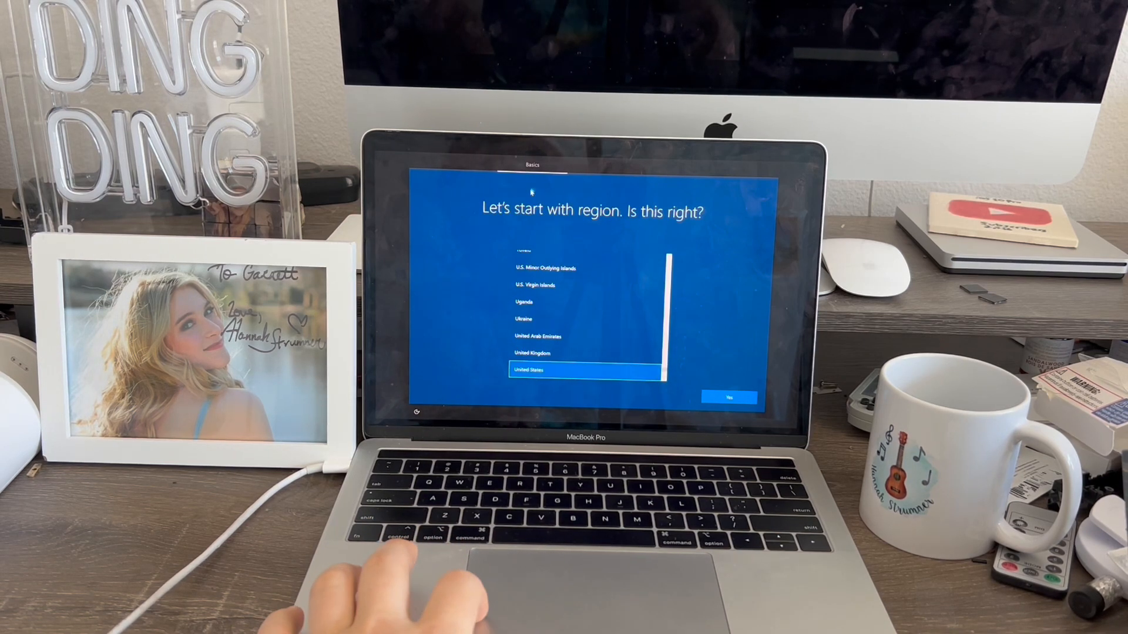
mouse_move(566, 402)
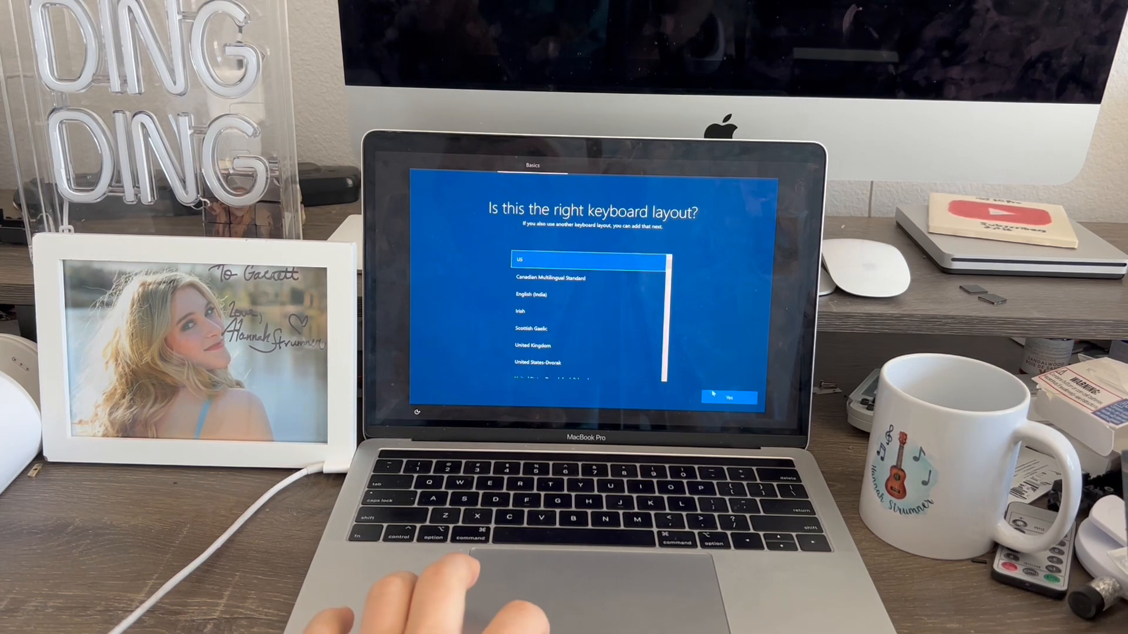
Step: Confirm the United States region and US keyboard, skip a second layout, and use the connected Wi-Fi
click(731, 397)
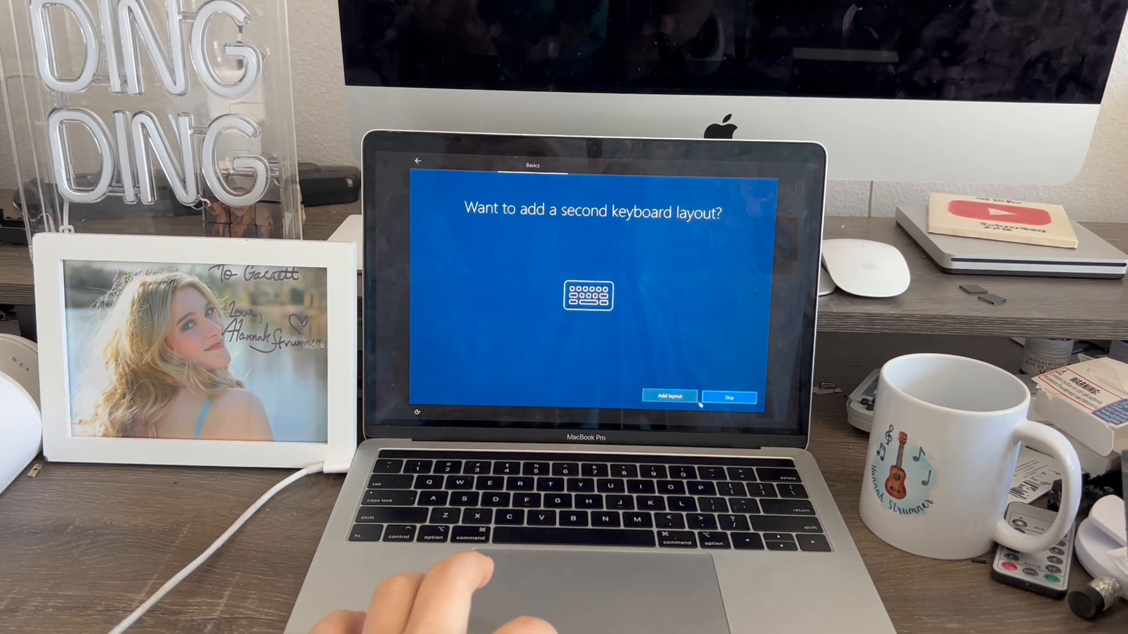
click(728, 398)
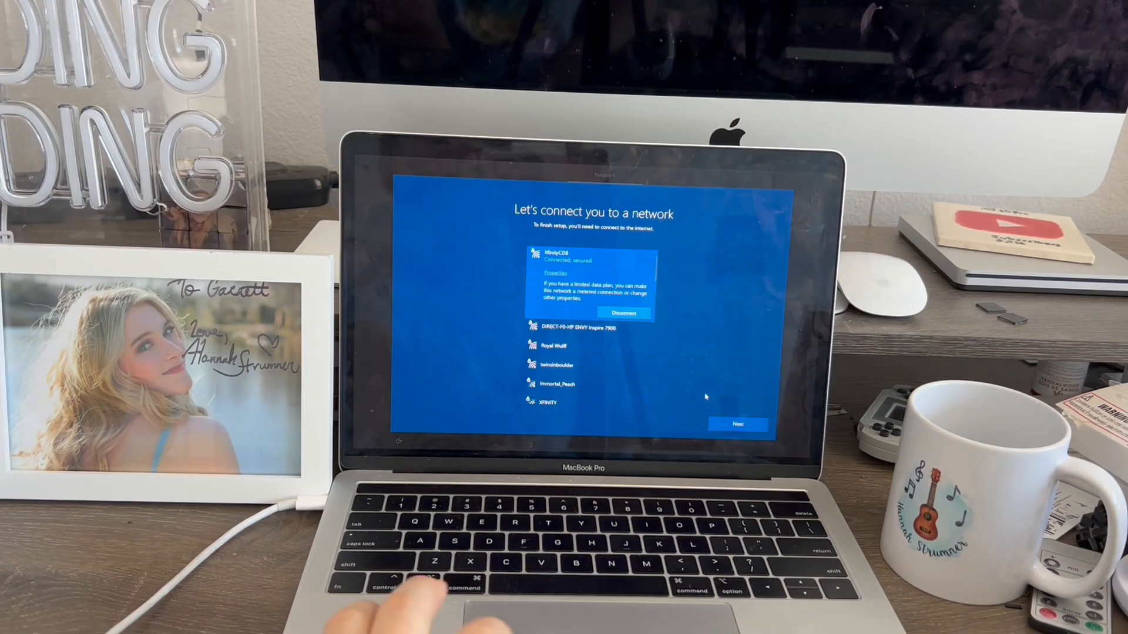
click(737, 424)
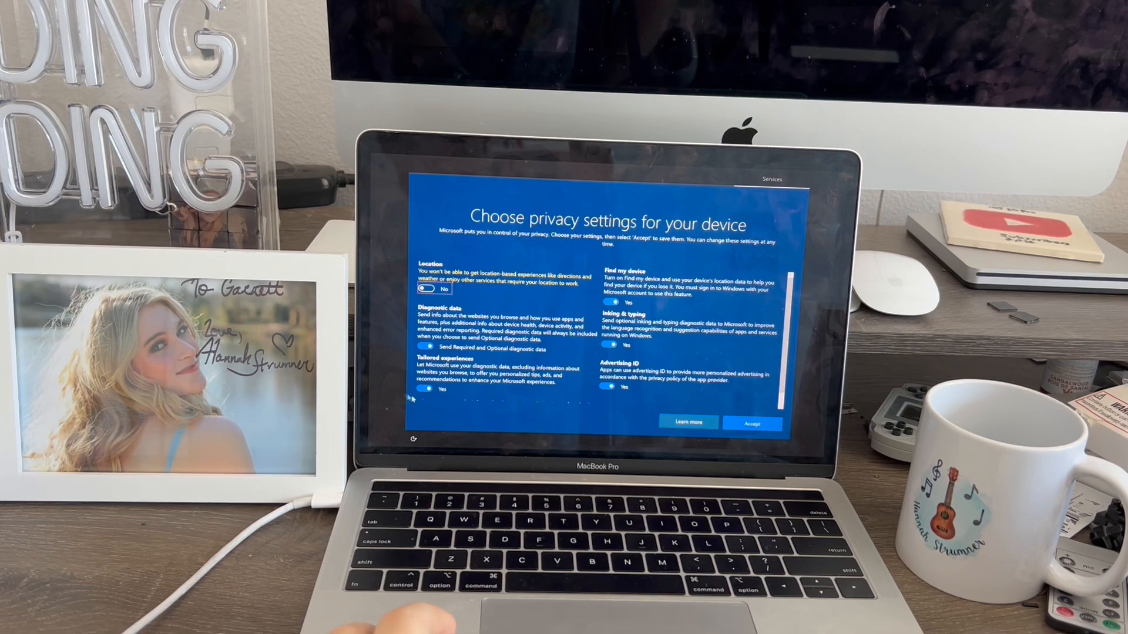
Step: Set tailored experiences and advertising ID to No and accept the privacy settings
click(426, 390)
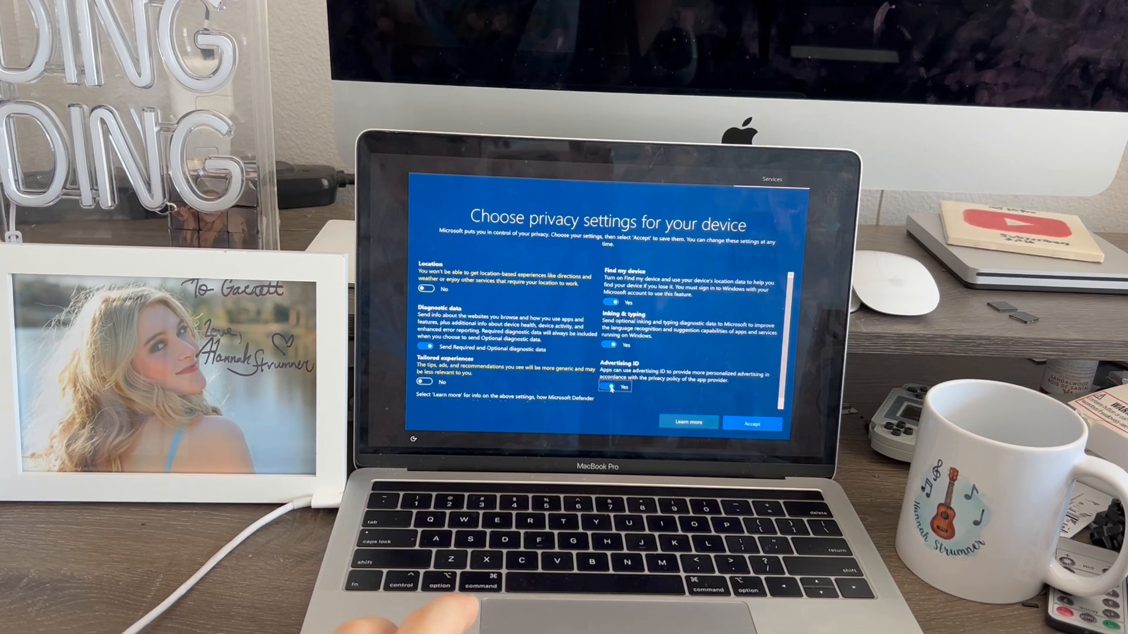
click(610, 387)
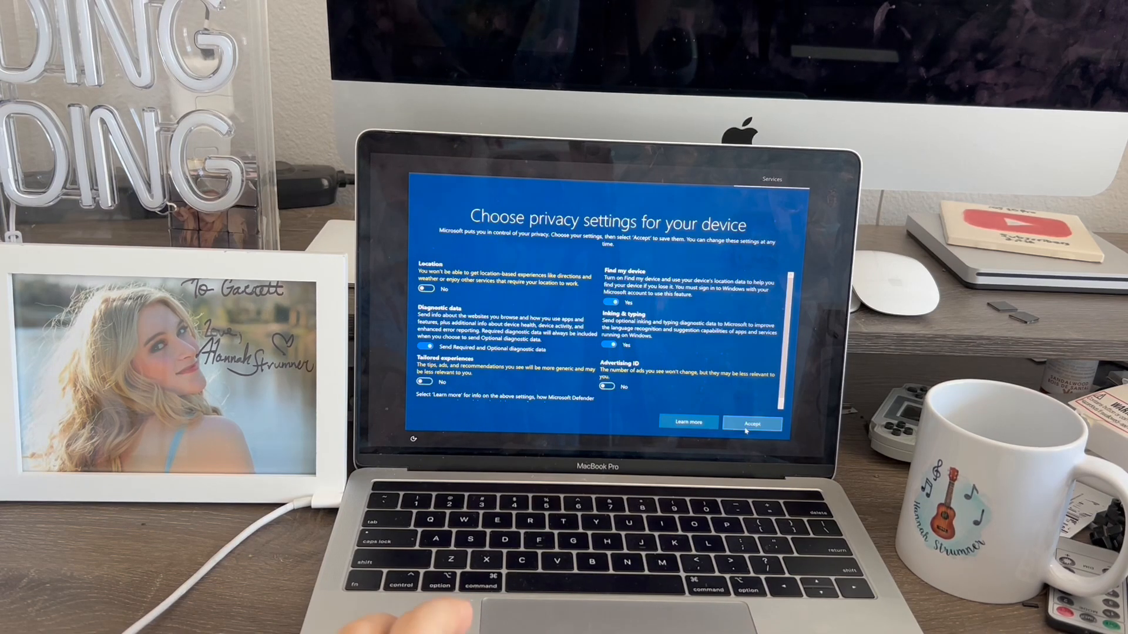
click(752, 423)
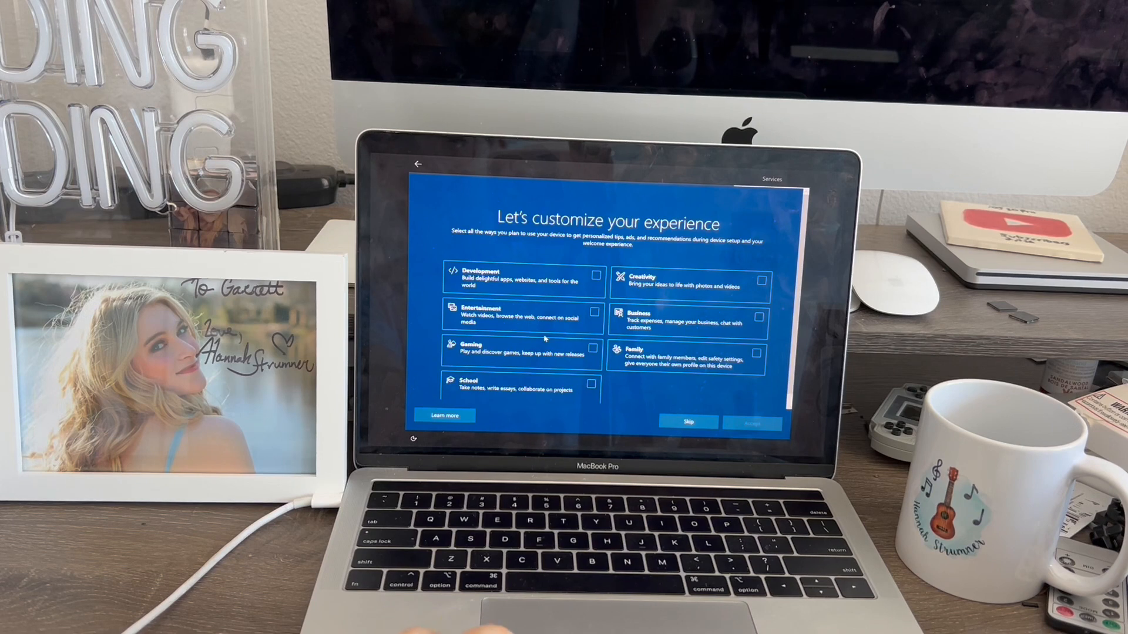
Step: Pick Entertainment, Creativity and Gaming as planned uses and decline linking an Android phone
click(595, 312)
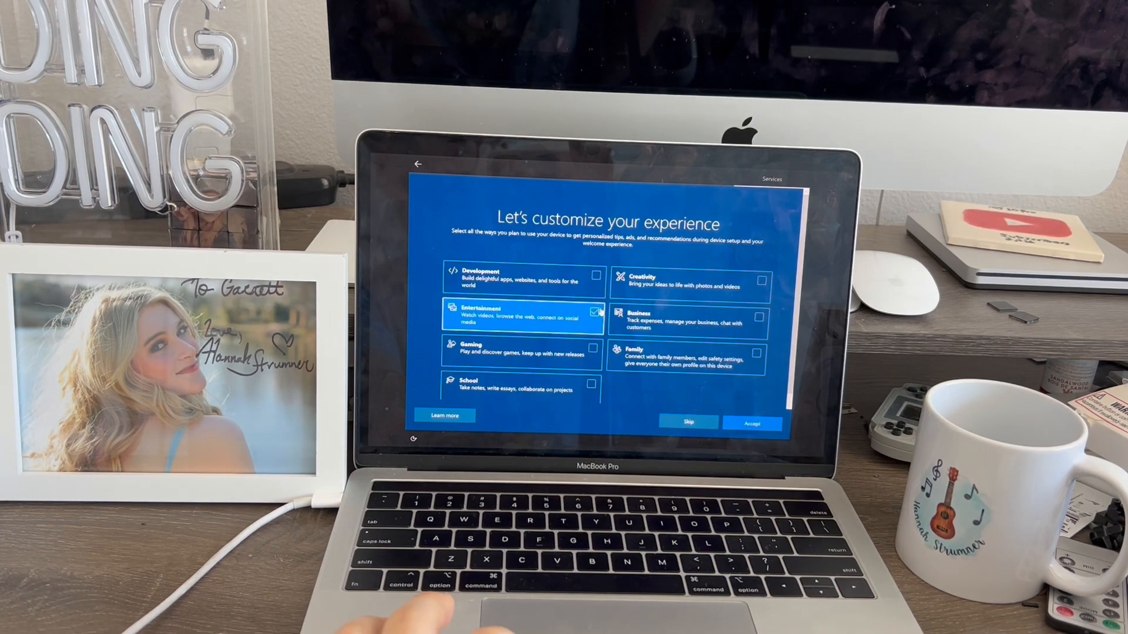
click(591, 351)
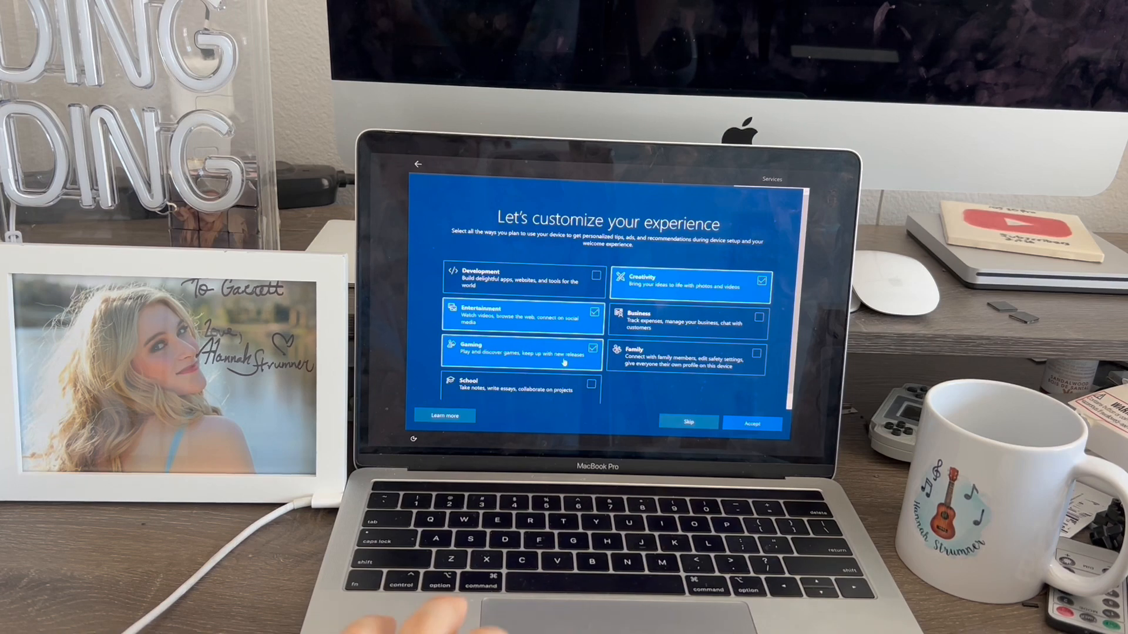
click(752, 423)
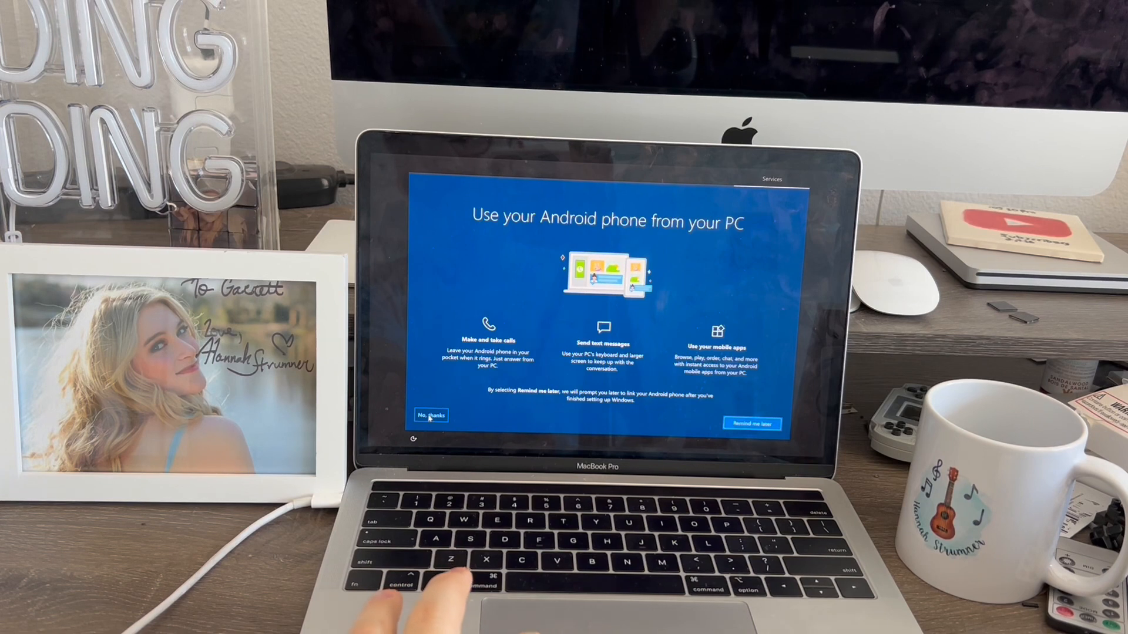
click(430, 416)
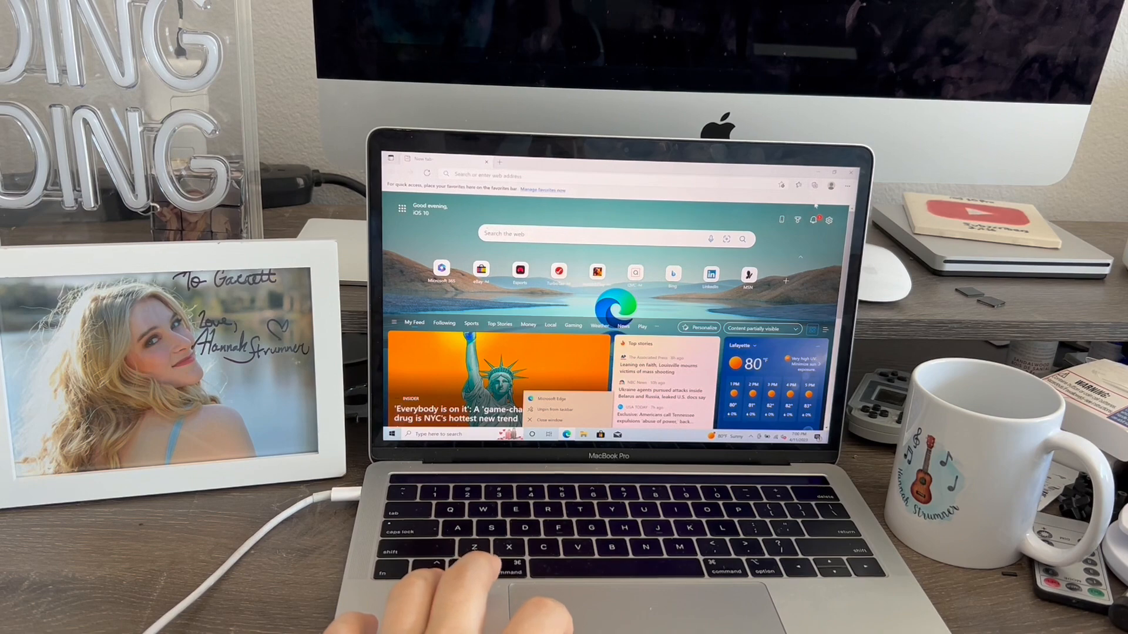
Step: Close the Microsoft Edge window from its taskbar icon
click(551, 418)
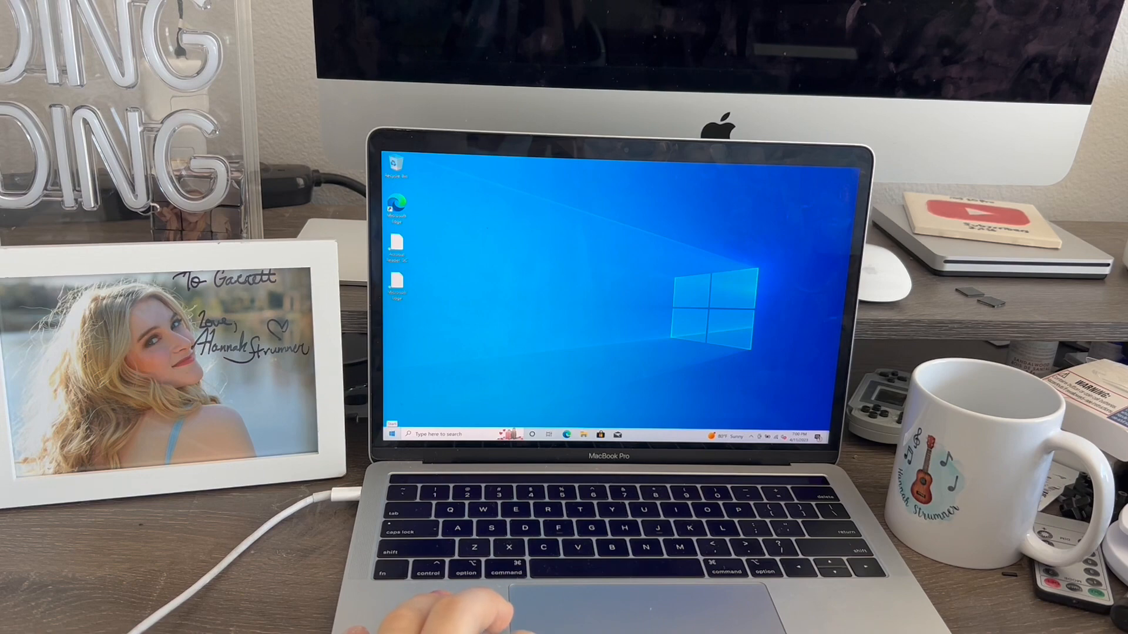
Step: Restart the Mac from the Windows Start menu's Power options
click(391, 433)
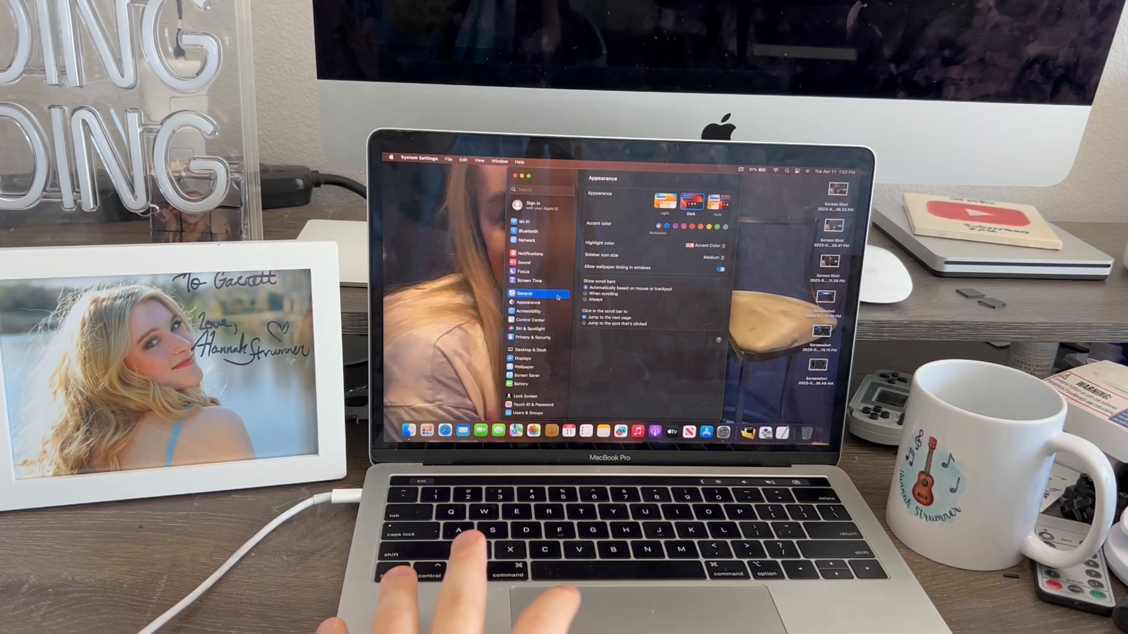
Step: Check the Mac's disk usage on the General > Storage page in System Settings
click(528, 292)
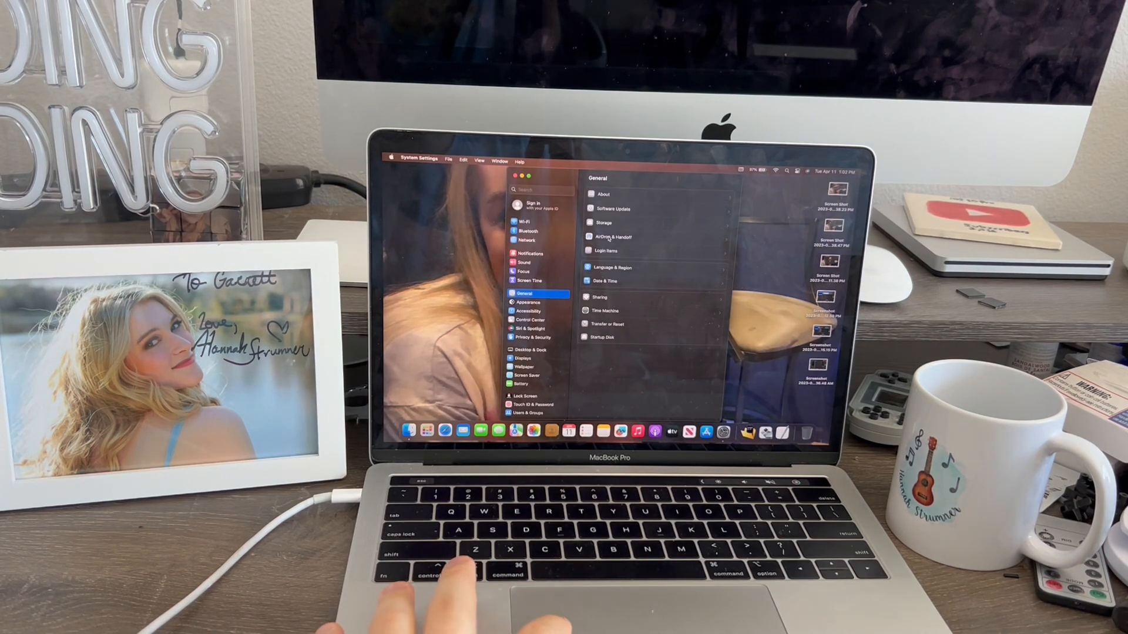
click(602, 224)
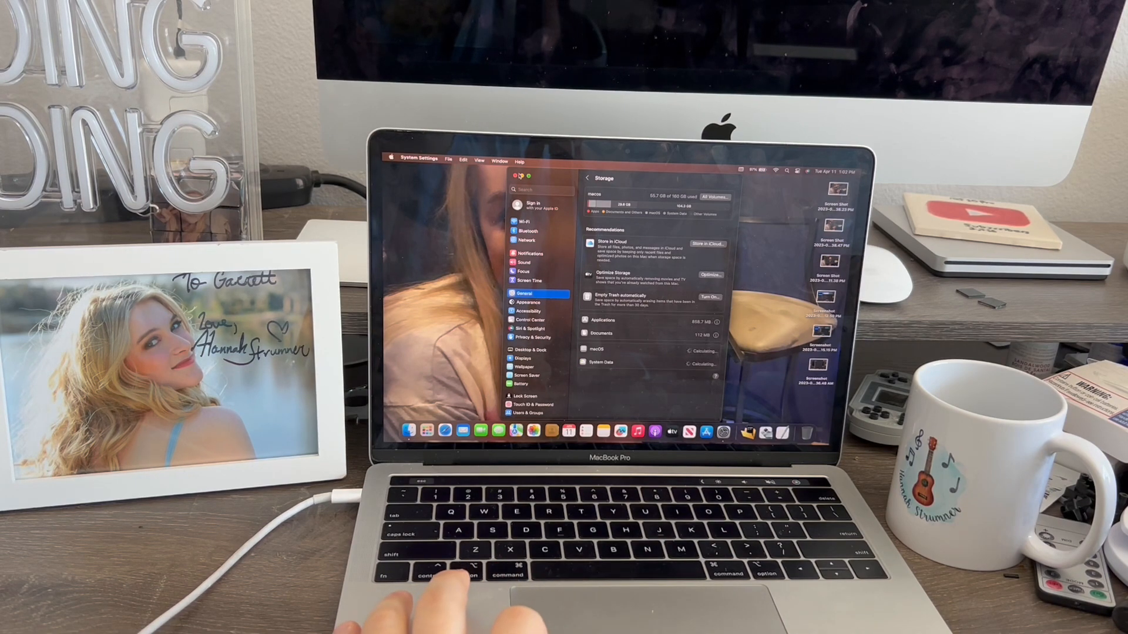
click(516, 177)
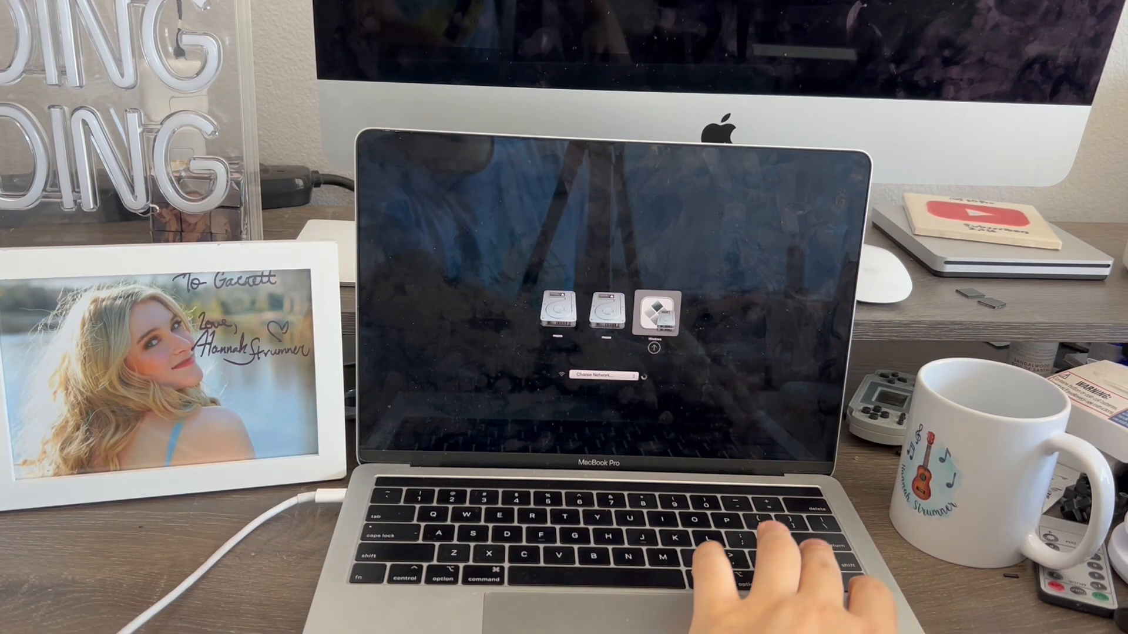
Step: Choose the Windows disk in Startup Manager to boot into Windows
click(656, 310)
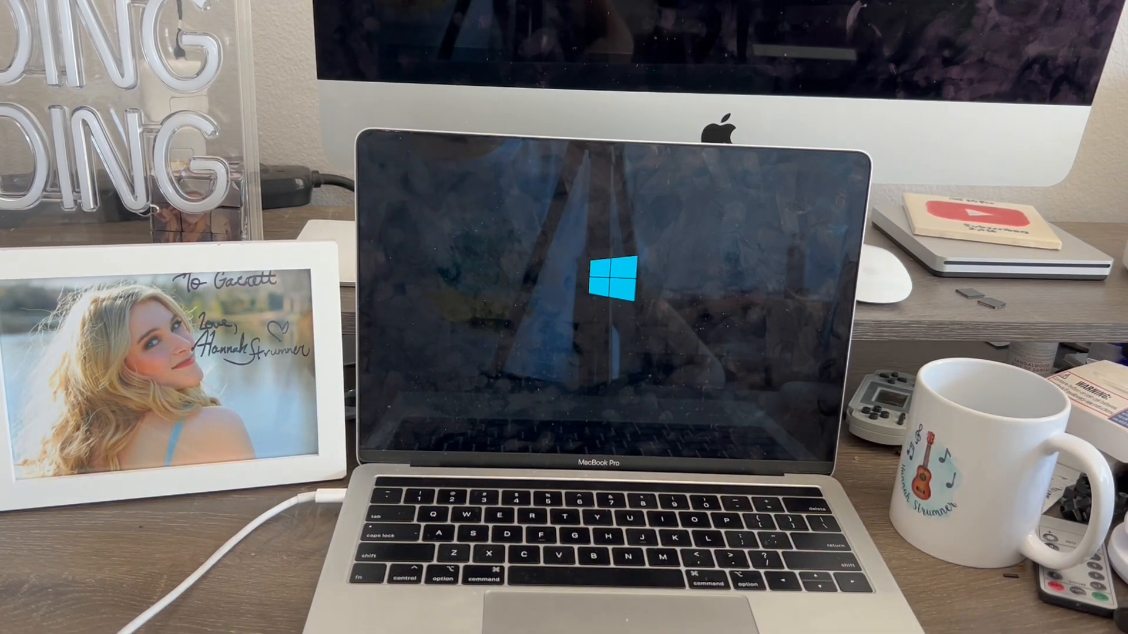